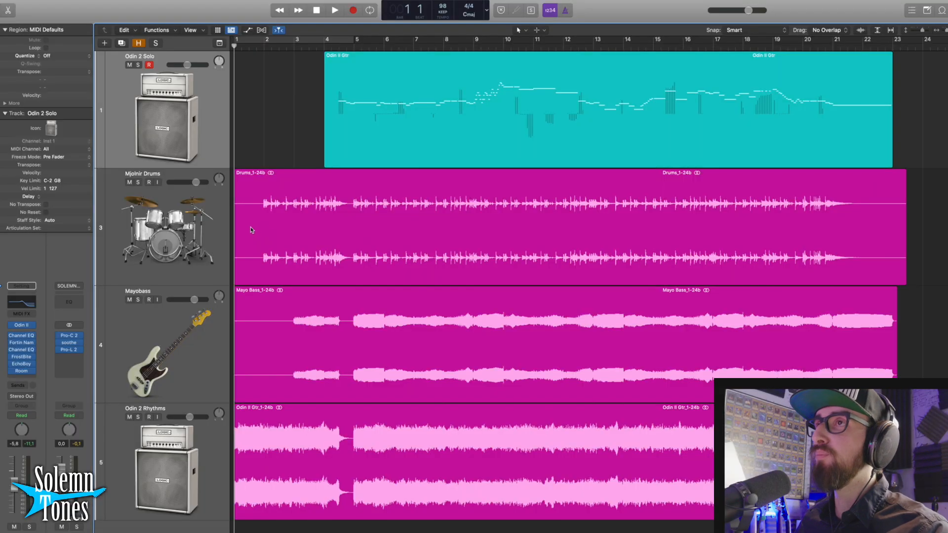
pyautogui.moveTo(286, 347)
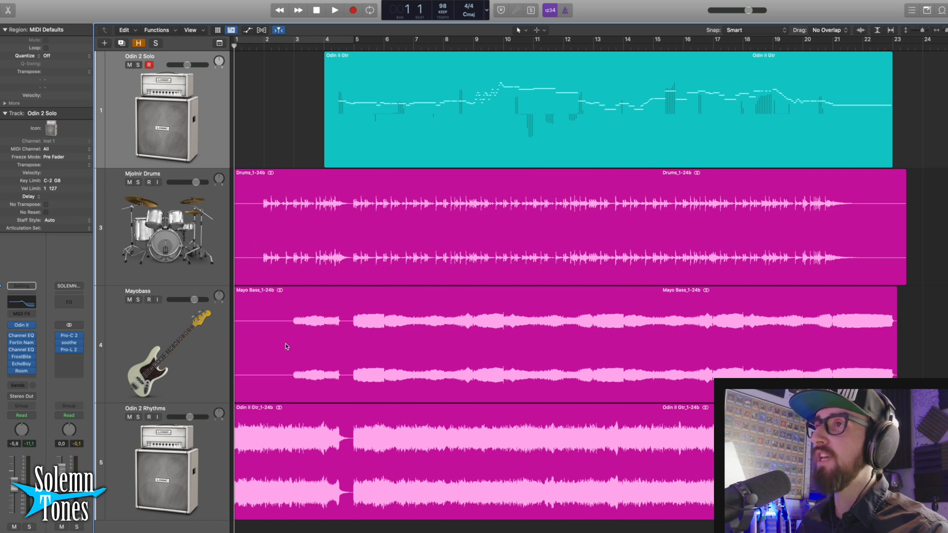
pyautogui.moveTo(223, 482)
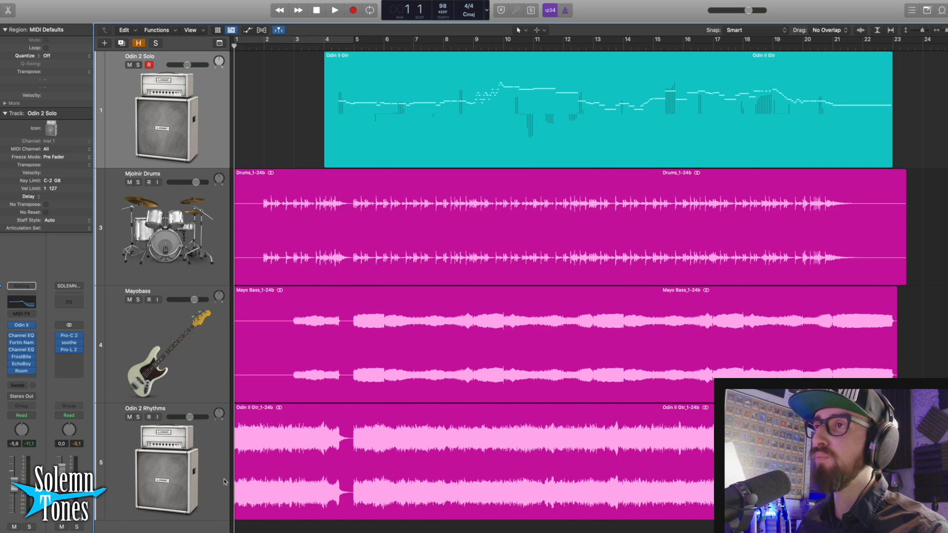
pyautogui.moveTo(519, 464)
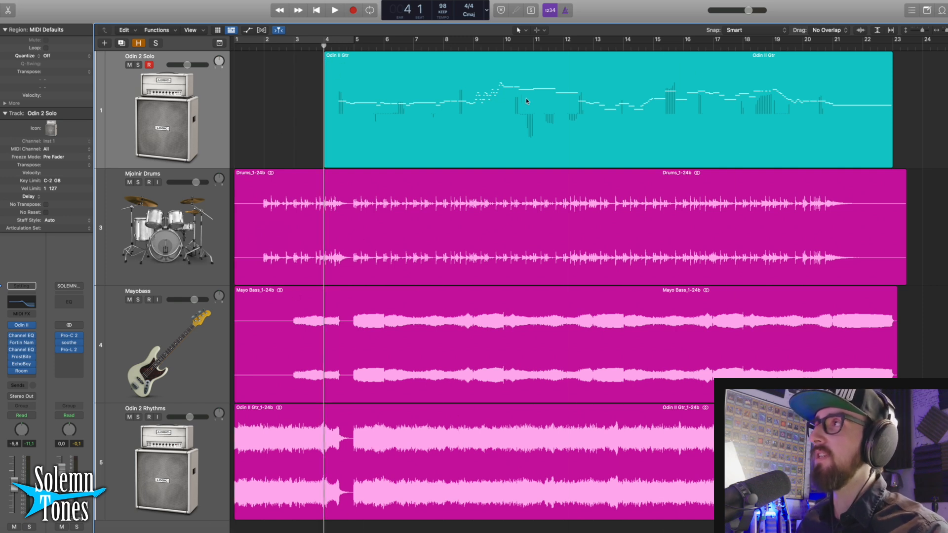
# Step: Open the Odin II Gtr solo region in the Piano Roll with the track soloed
pyautogui.doubleClick(527, 101)
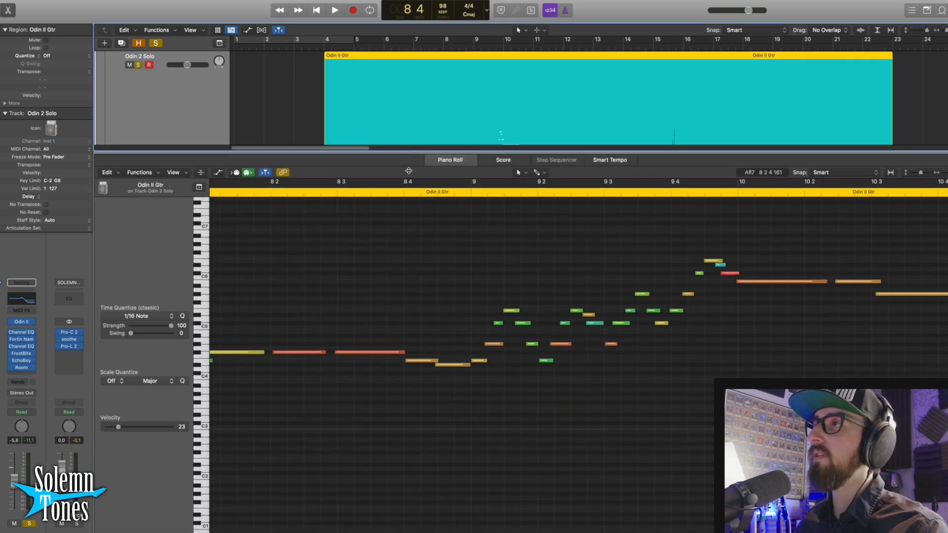
# Step: Play back the soloed Odin II solo from around bar 9 with its notes visible
pyautogui.click(332, 10)
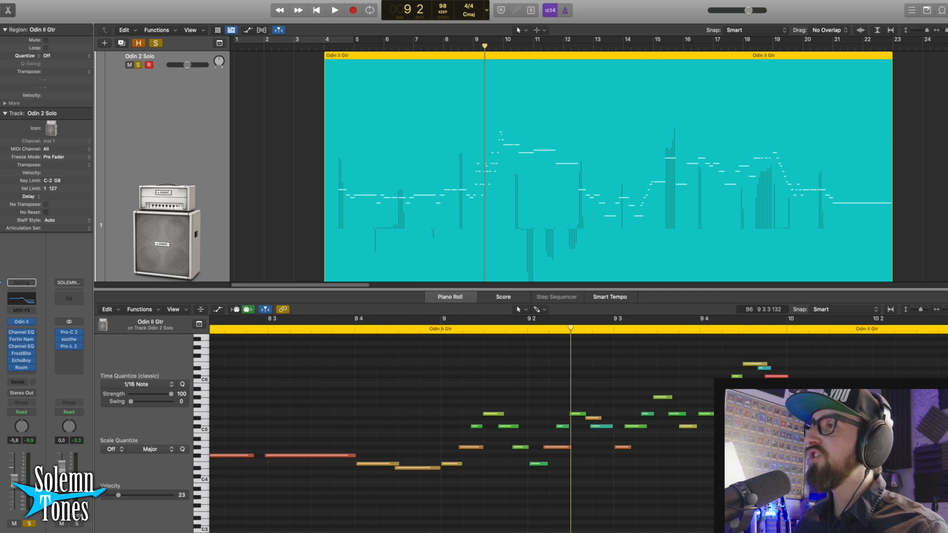
pyautogui.click(334, 10)
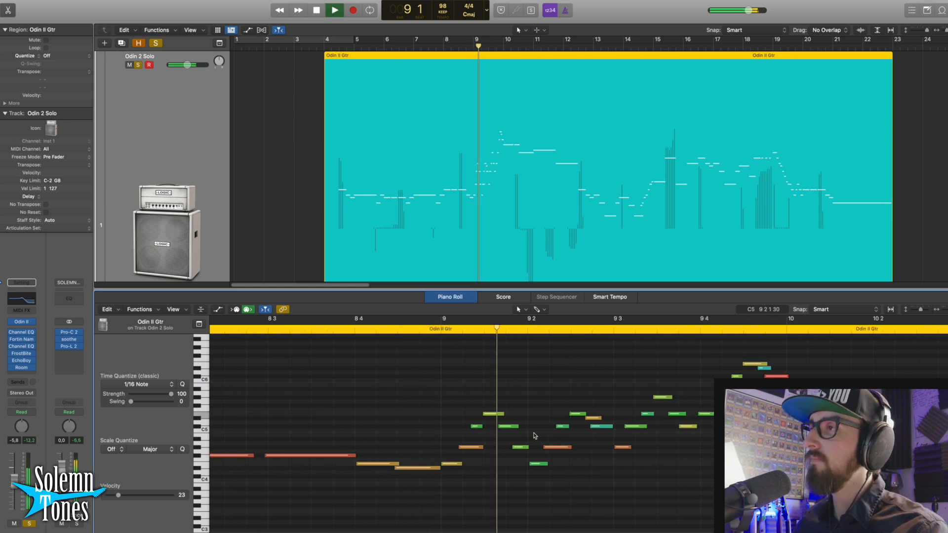